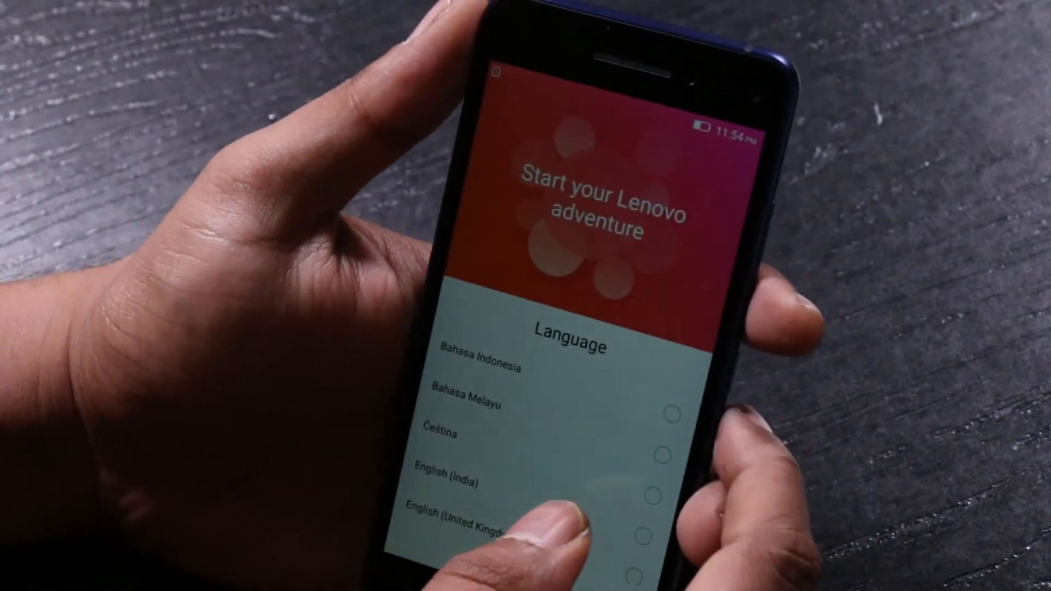
# - Choose a language, continue past the SIM card notice and dismiss the internet tip to finish setup
pyautogui.click(646, 511)
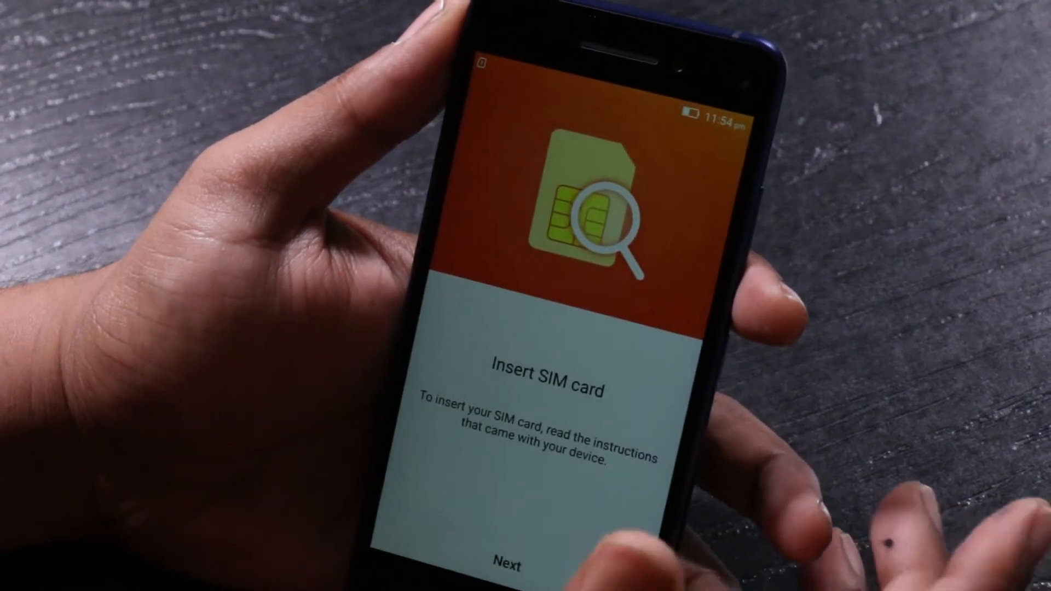
pyautogui.click(506, 563)
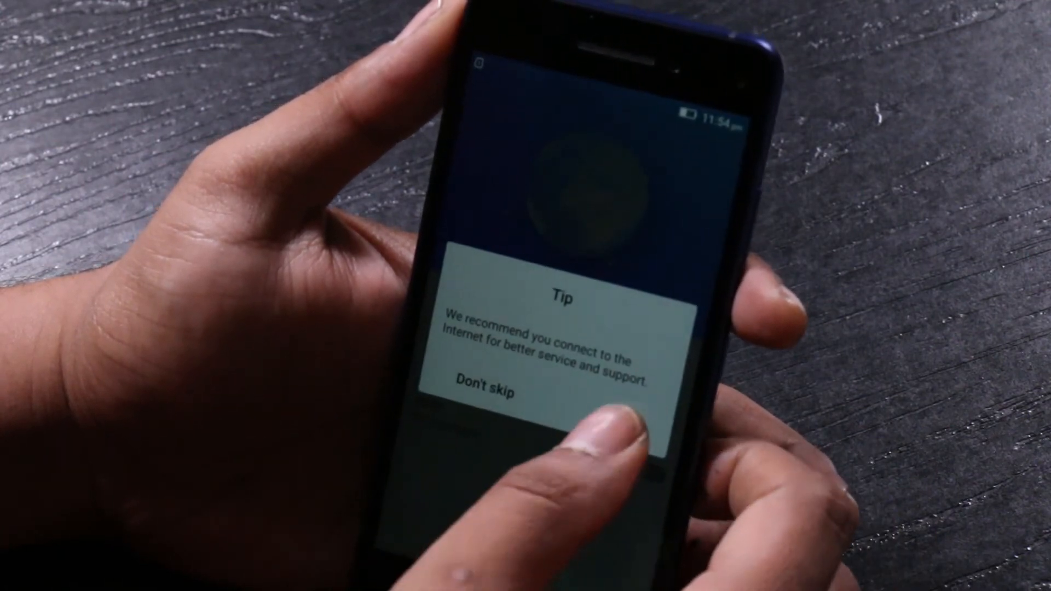
pyautogui.click(483, 391)
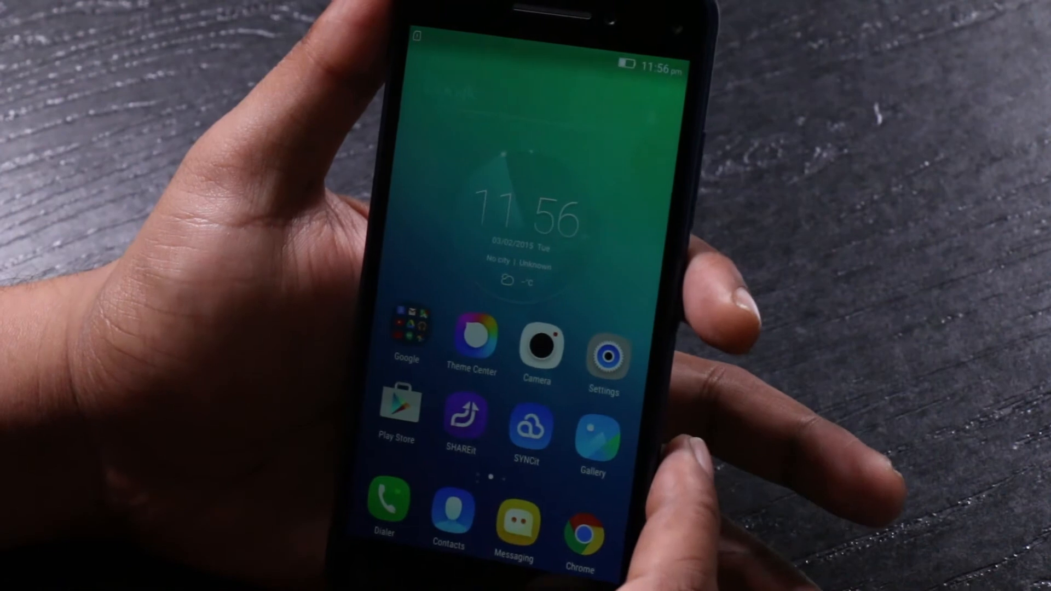
# - Show Device information in Settings > About phone: Lenovo S1a40 running Android 5.0
pyautogui.click(605, 349)
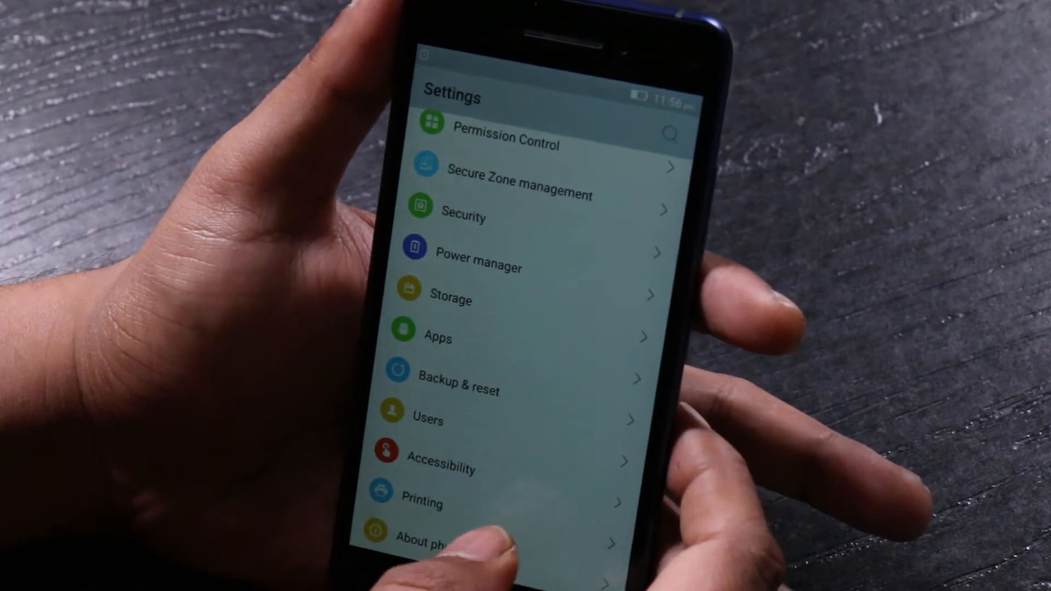
pyautogui.click(423, 537)
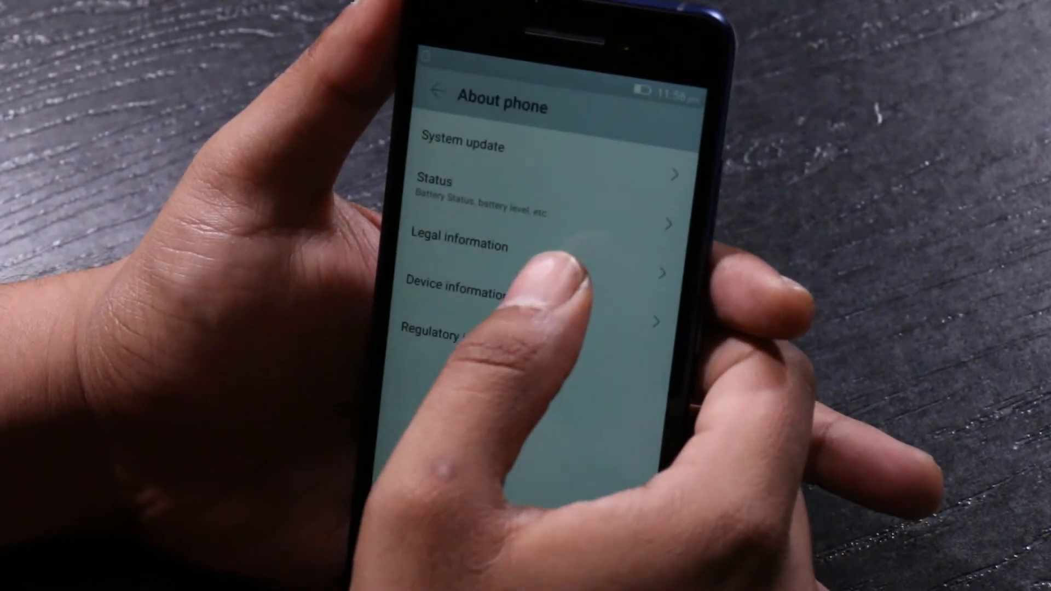
pyautogui.click(446, 187)
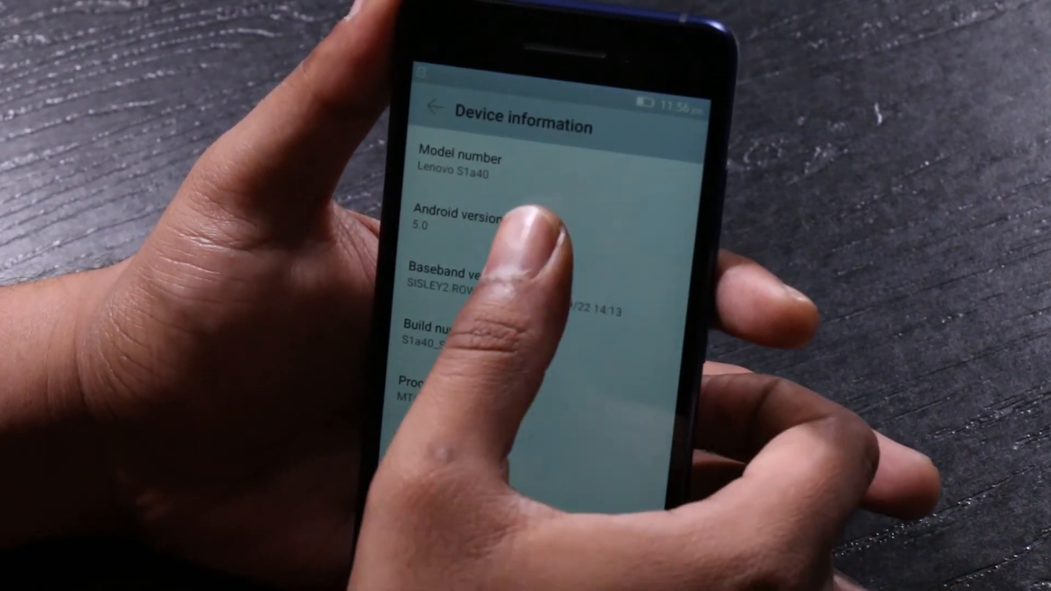
pyautogui.click(483, 234)
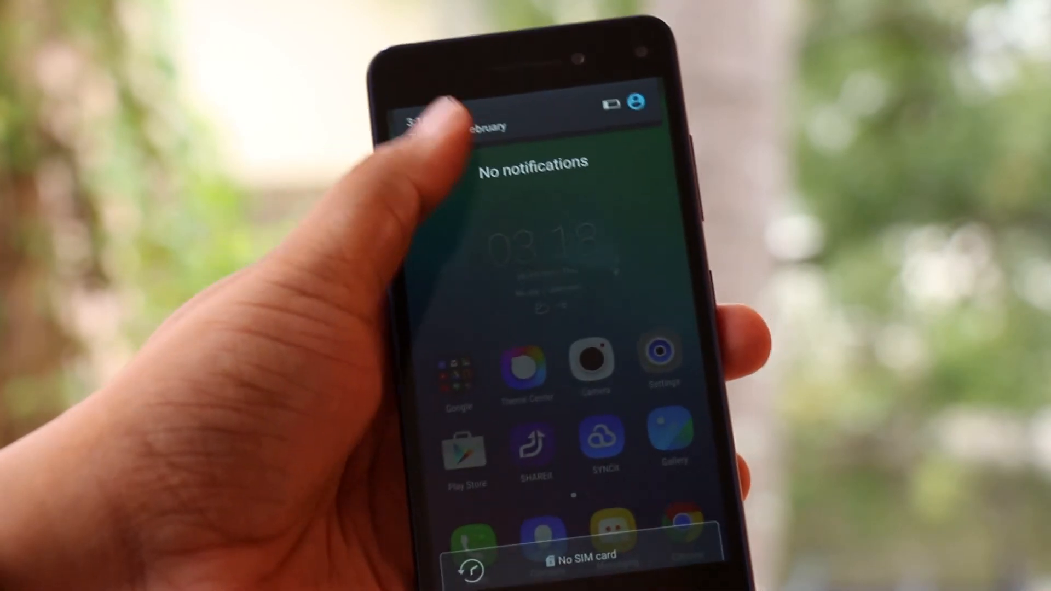
# - Swipe the shade down to reveal the quick settings toggles and brightness slider
pyautogui.moveTo(524, 120); pyautogui.dragTo(523, 335)
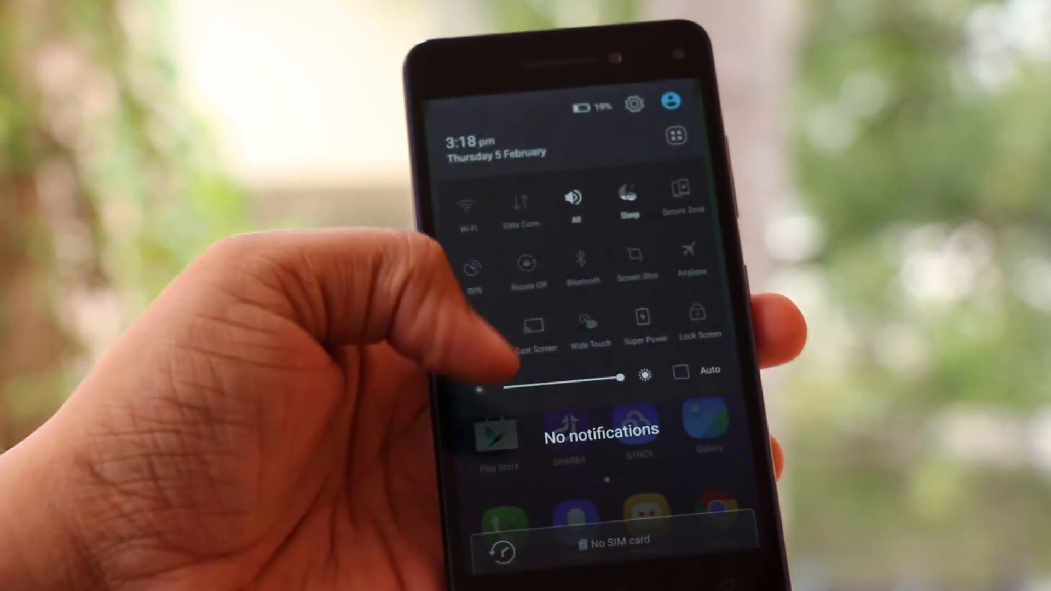